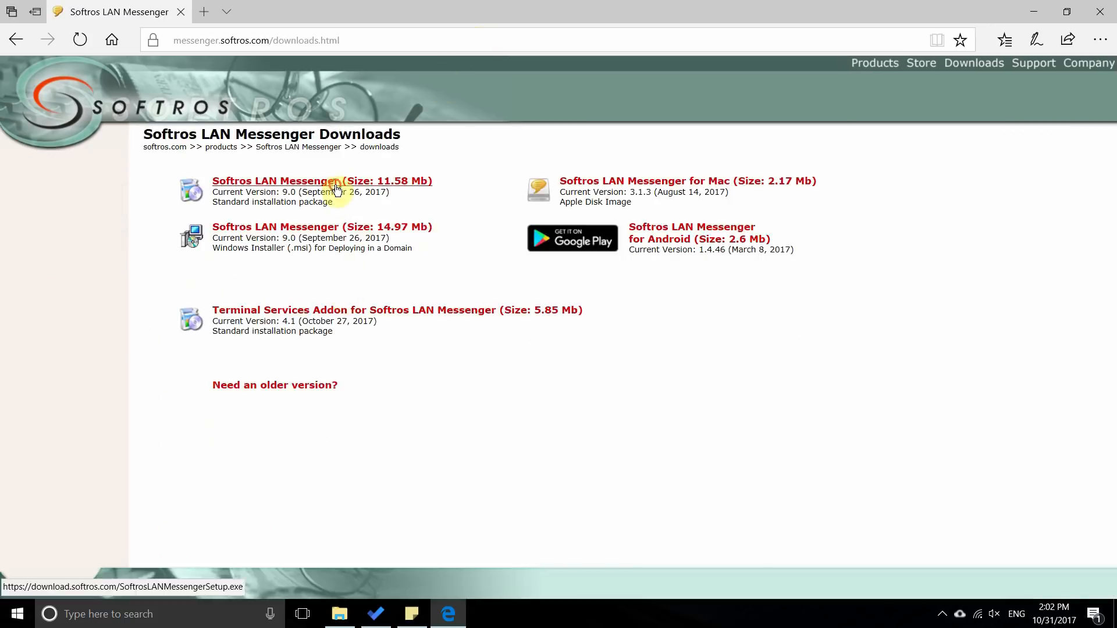
Download the standard Softros LAN Messenger (11.58 Mb) installer and run it immediately
click(321, 181)
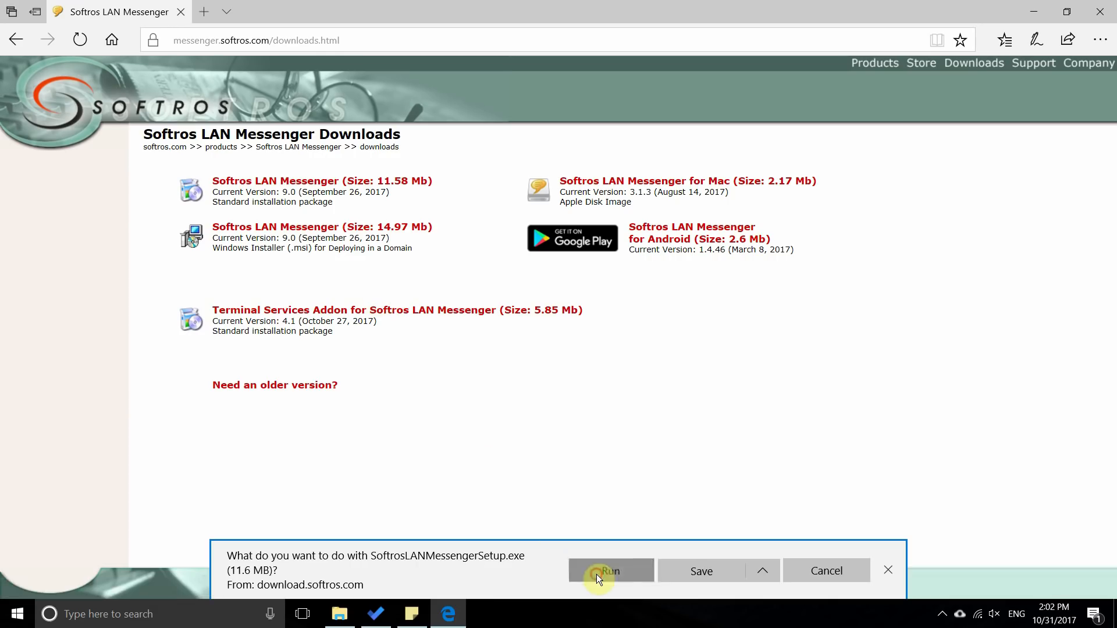
click(609, 570)
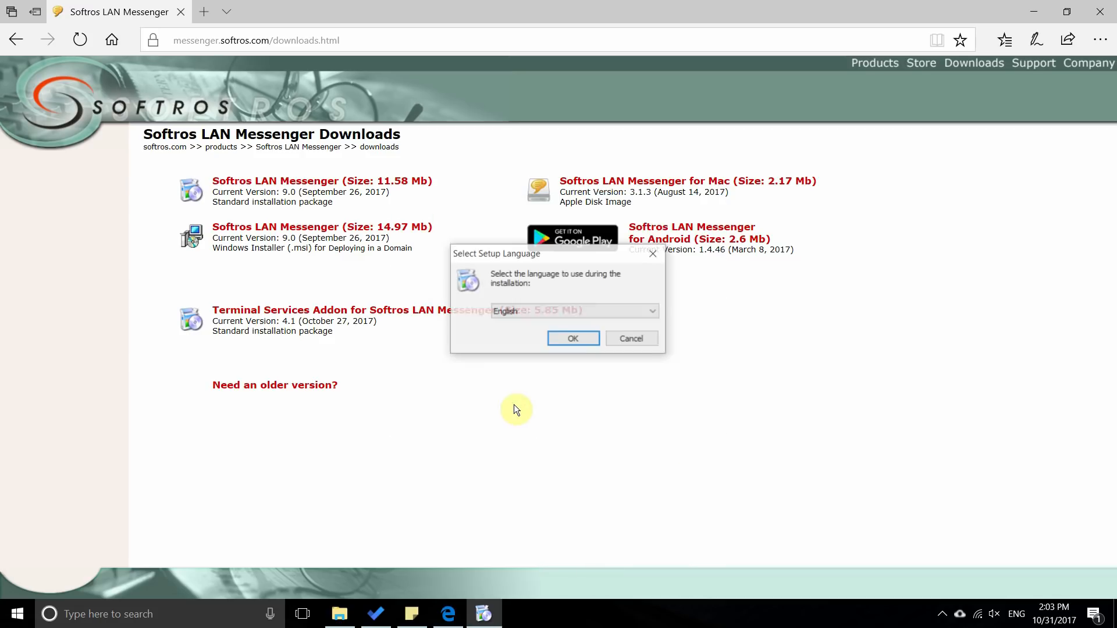
Install in English with the license accepted and finish the setup wizard
click(573, 338)
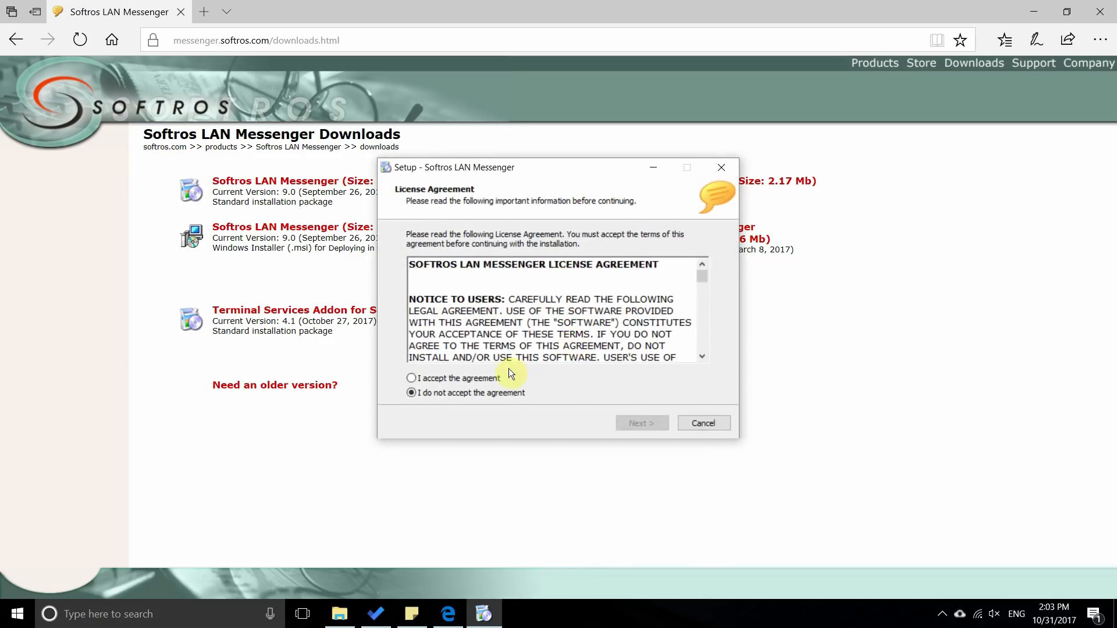
click(640, 422)
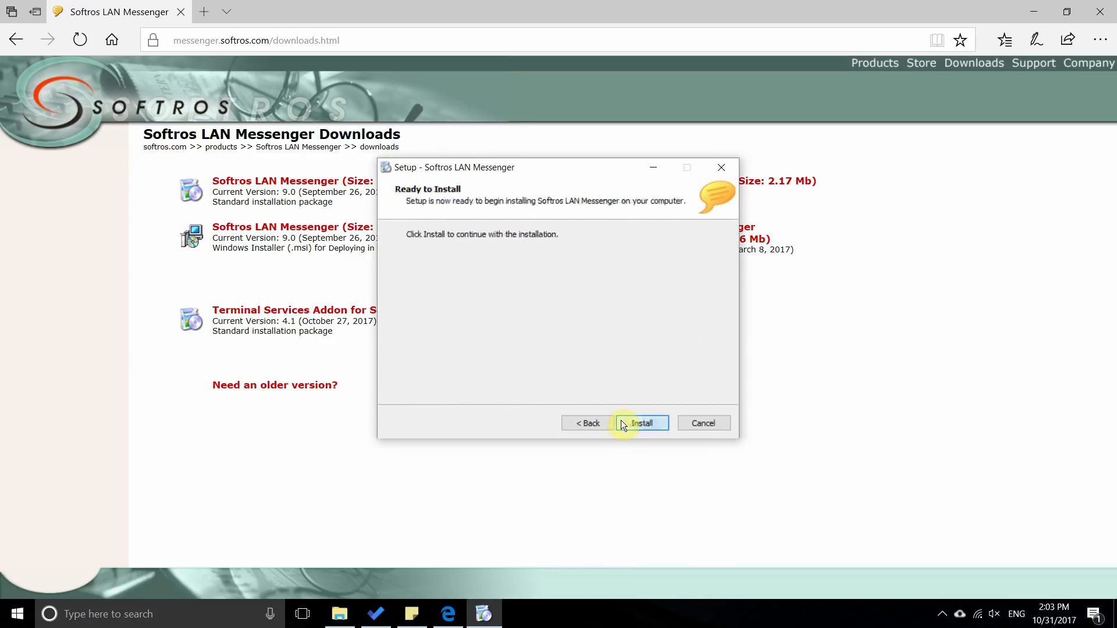
click(640, 422)
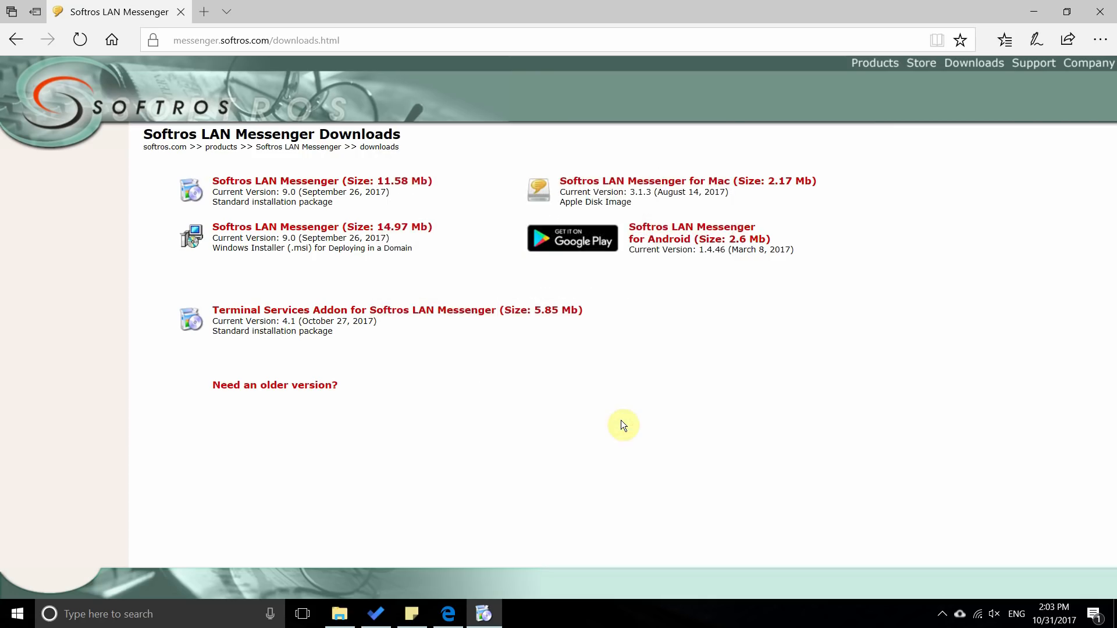
click(484, 613)
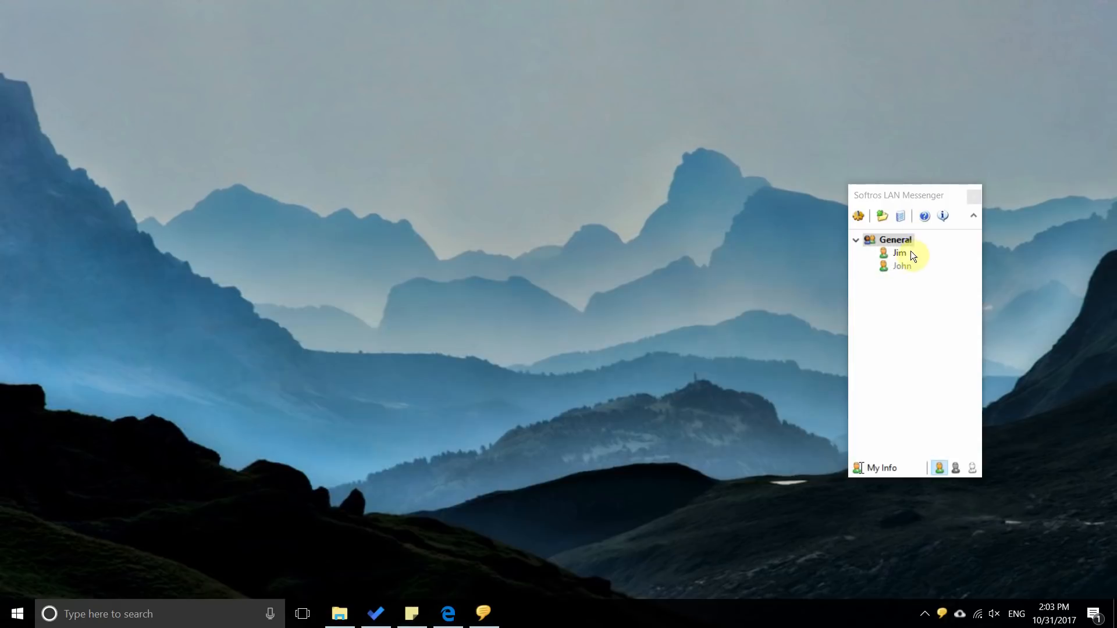
Start a conversation with the first contact and send files via Send File(s)
double_click(900, 253)
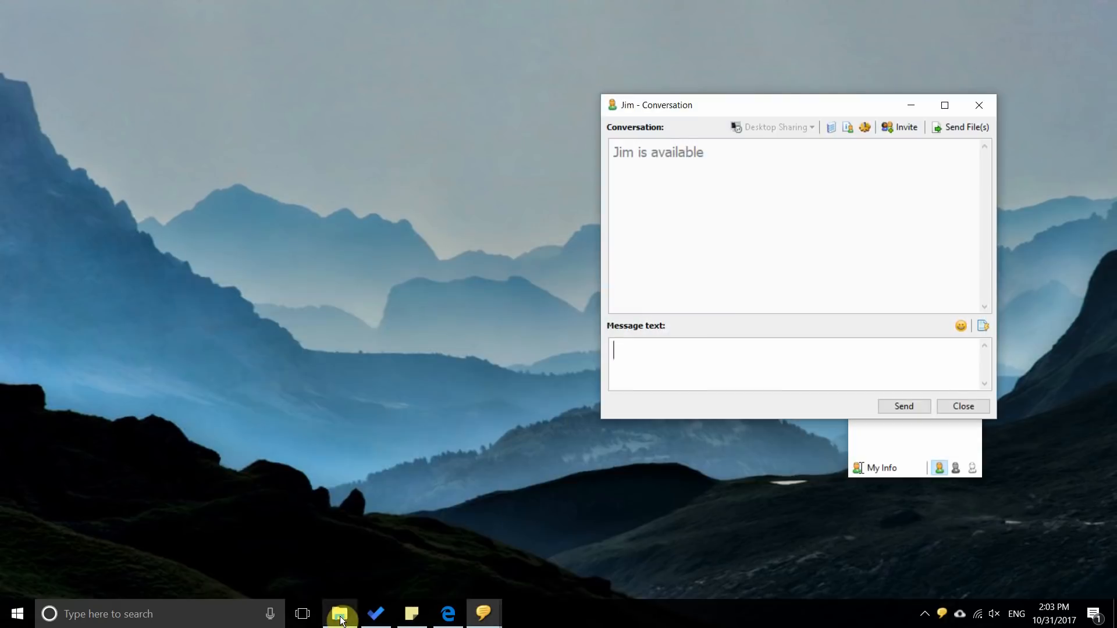
click(340, 613)
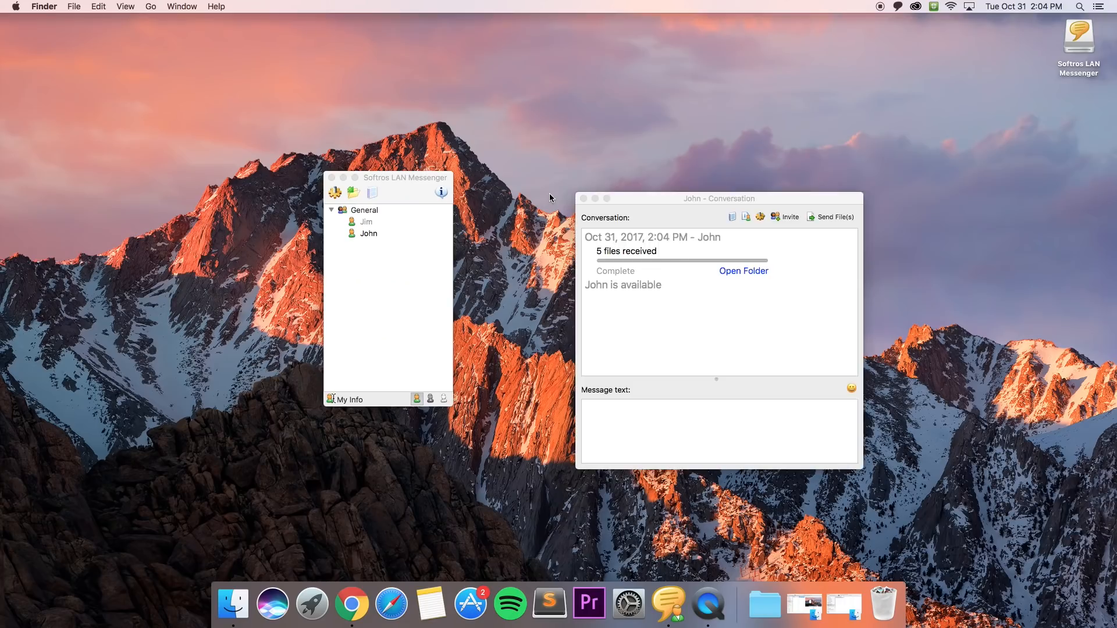
mouse_move(731, 278)
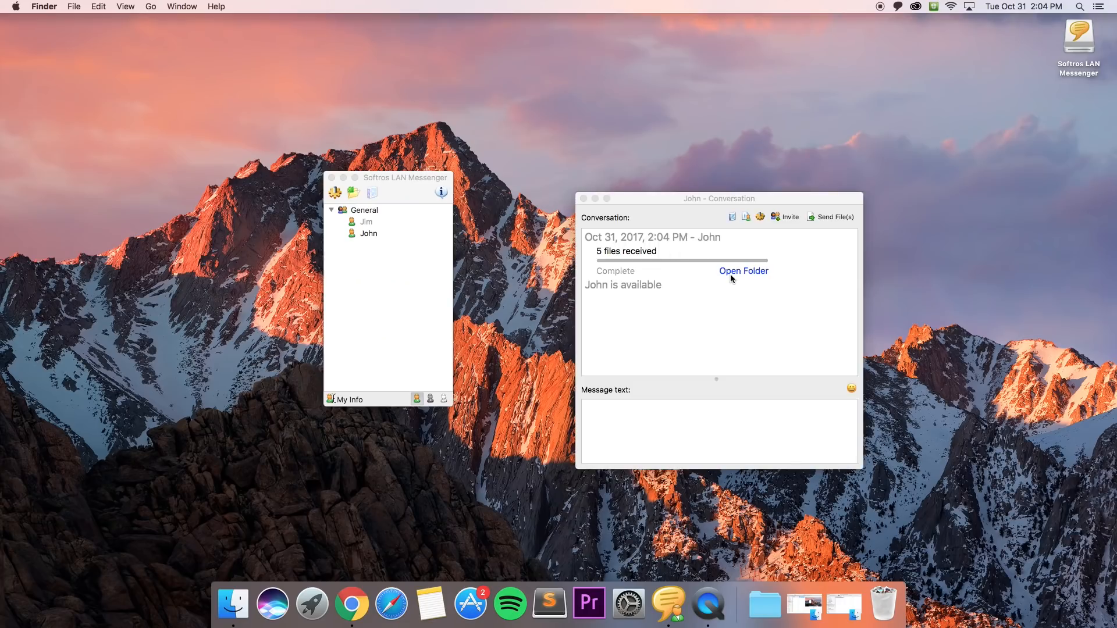
View the received images in Finder, previewing IMG_20170506_203407.jpg, and begin a 'Thank...' reply to John
click(744, 271)
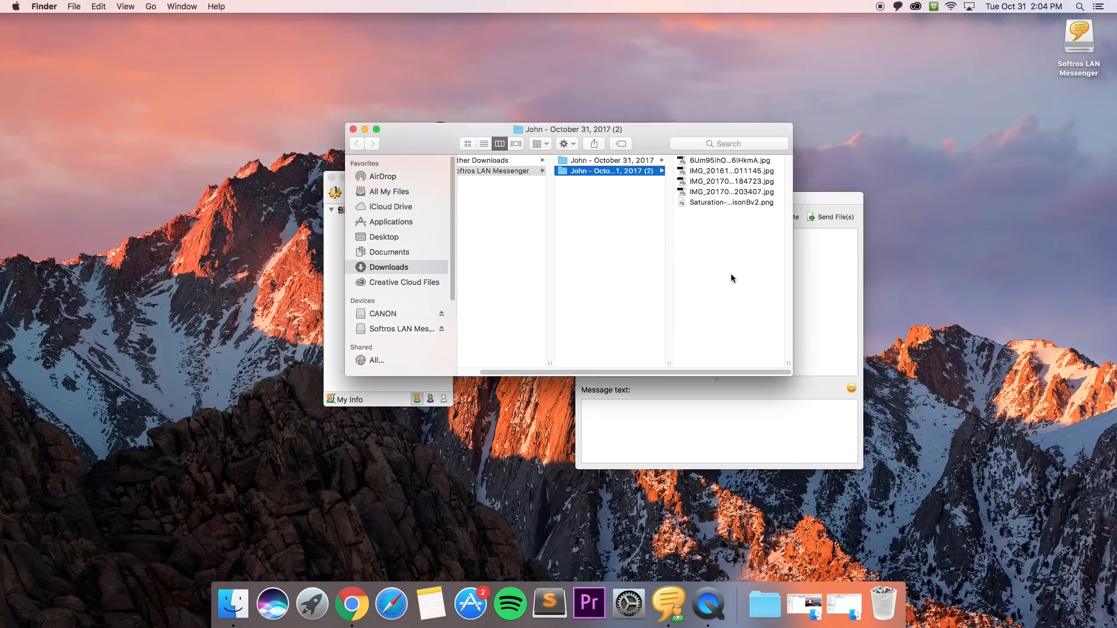
click(728, 192)
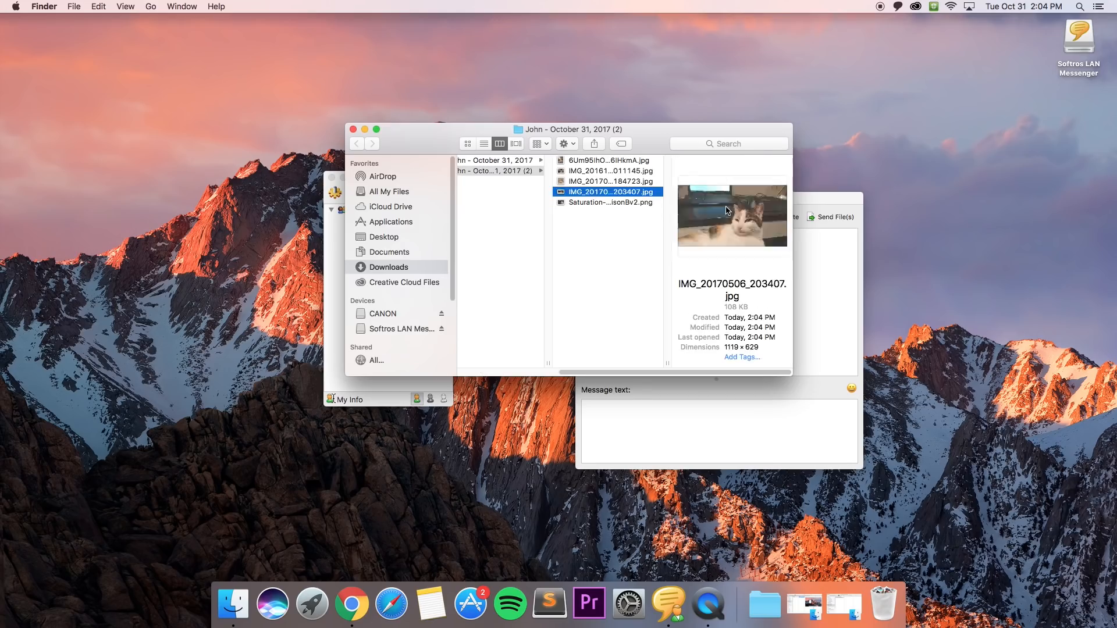
click(608, 159)
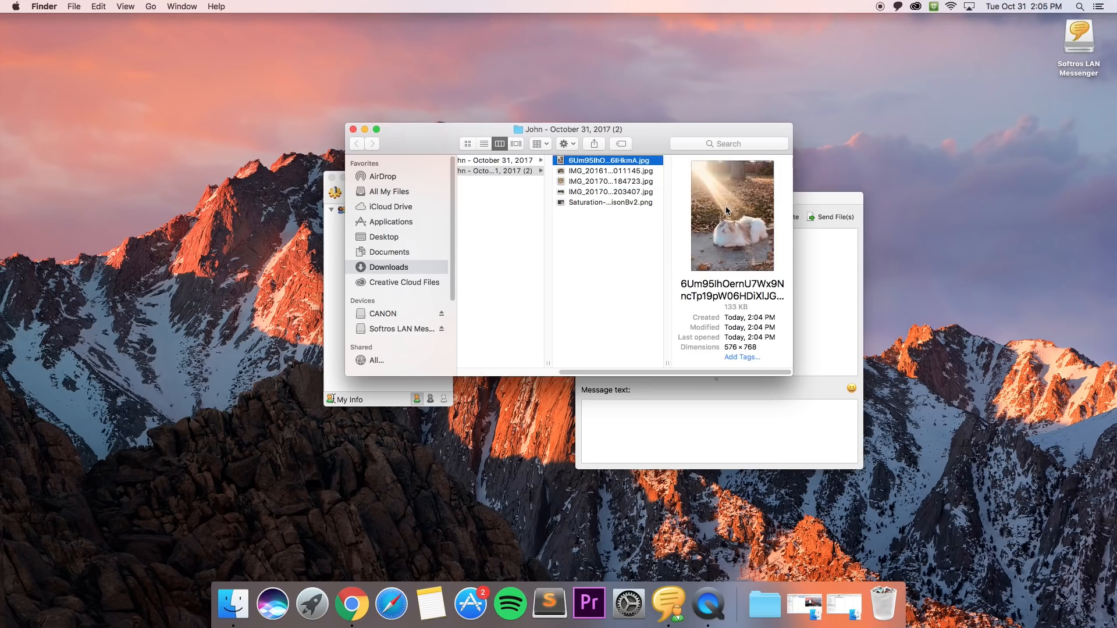
mouse_move(745, 401)
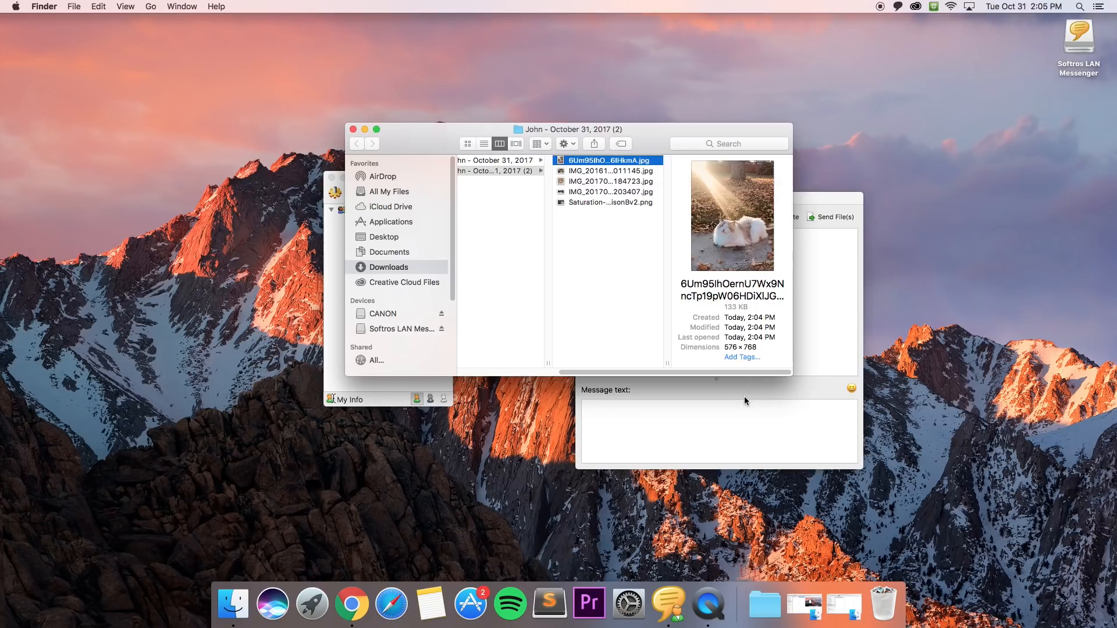
text(Thank)
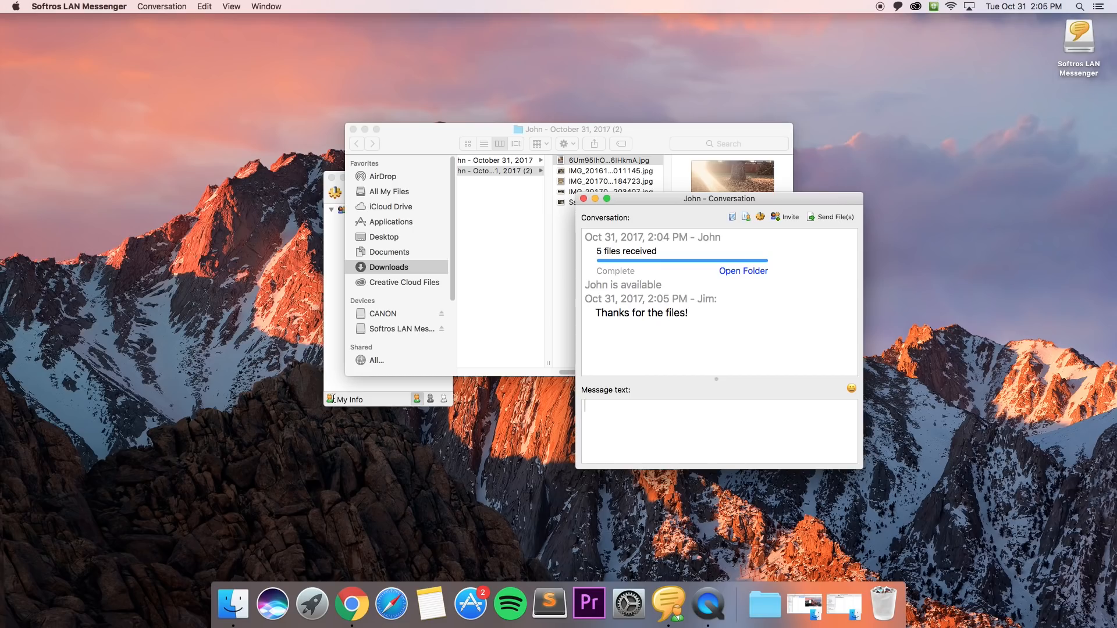
mouse_move(868, 125)
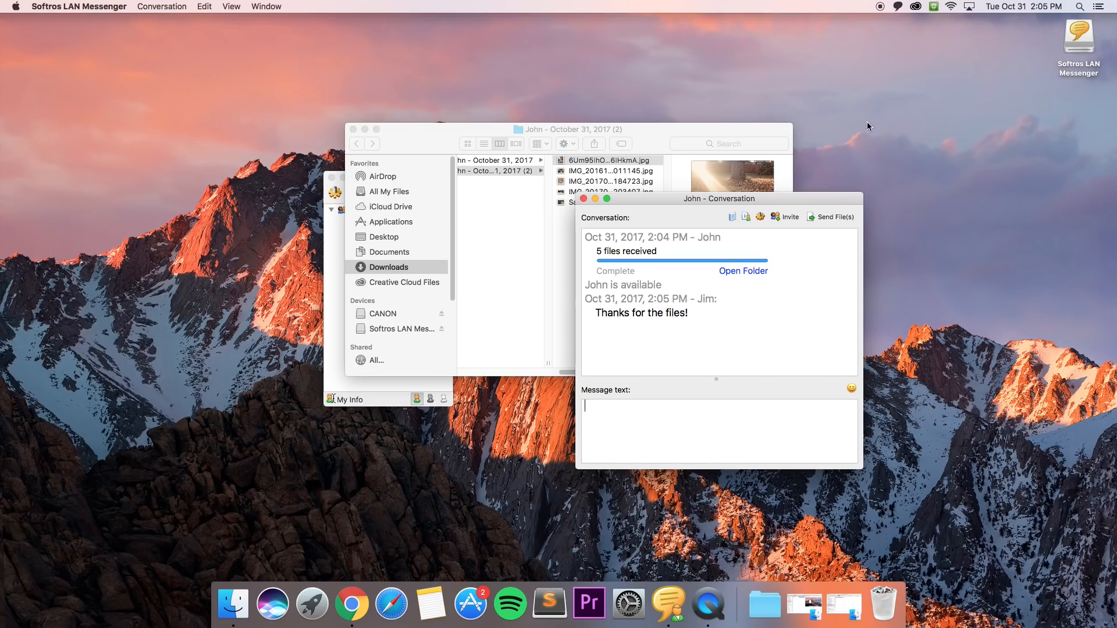